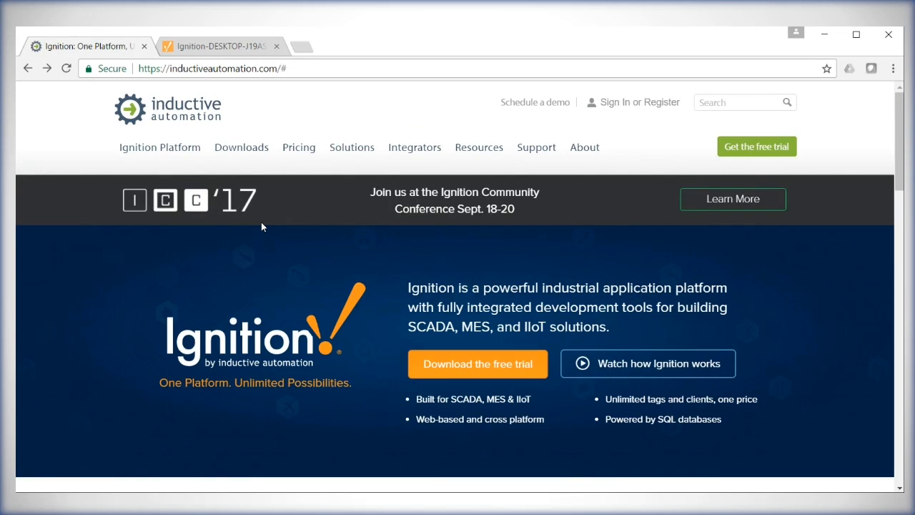
mouse_move(240, 88)
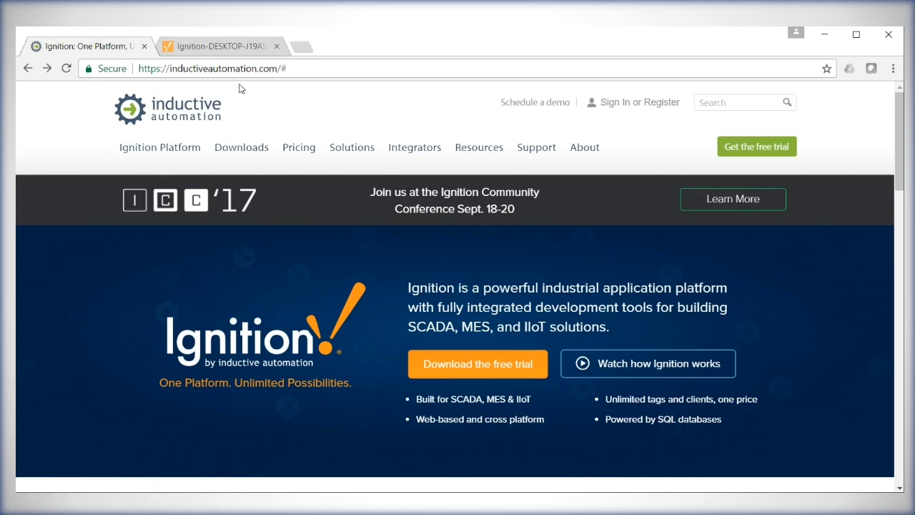
mouse_move(259, 150)
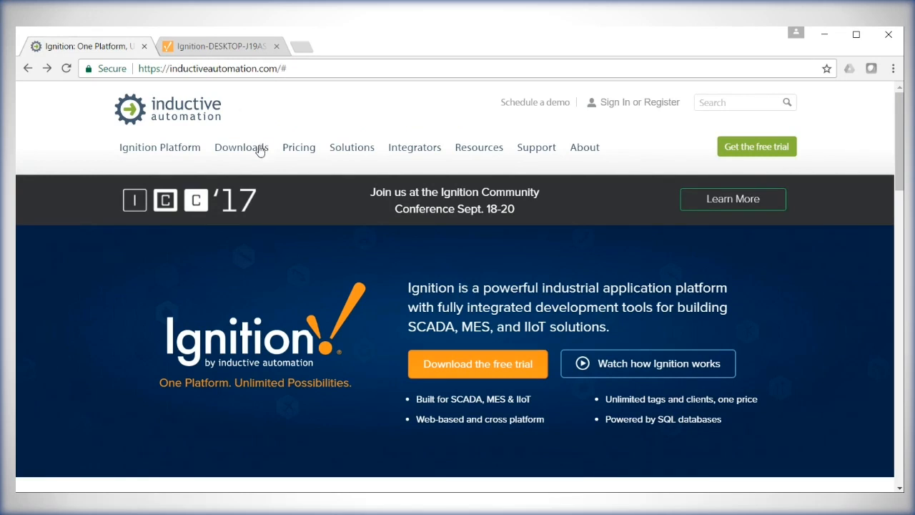
Step: Open the Downloads menu in the Inductive Automation site's top navigation
click(241, 147)
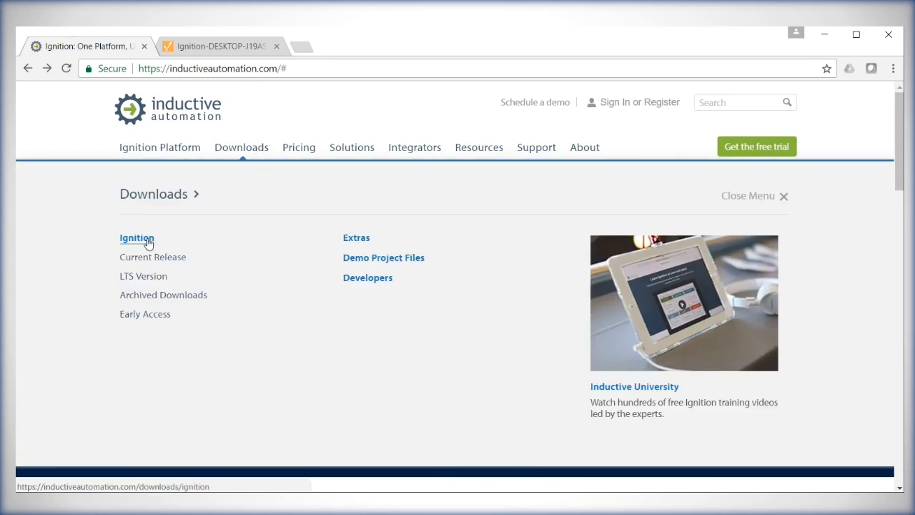
Step: Go to the Ignition downloads page and scroll to the Cirrus Link MQTT Modules
click(136, 239)
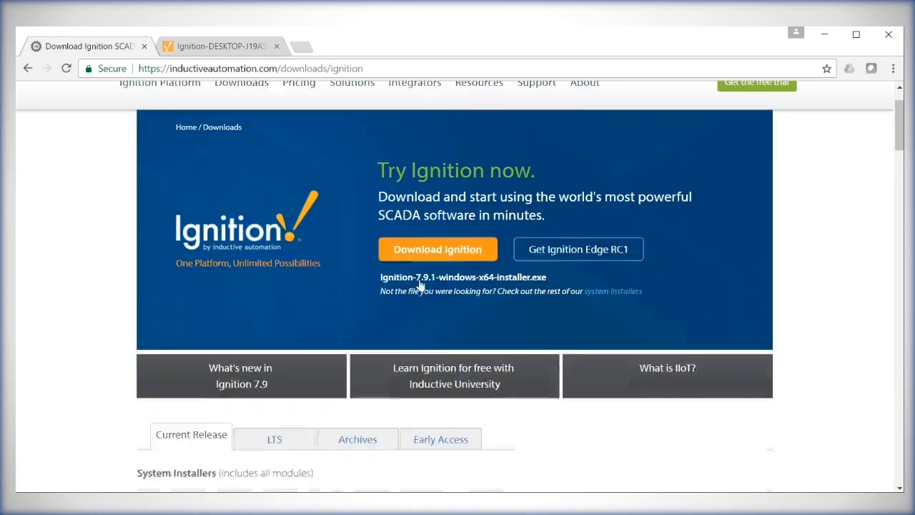
scroll(down, 3)
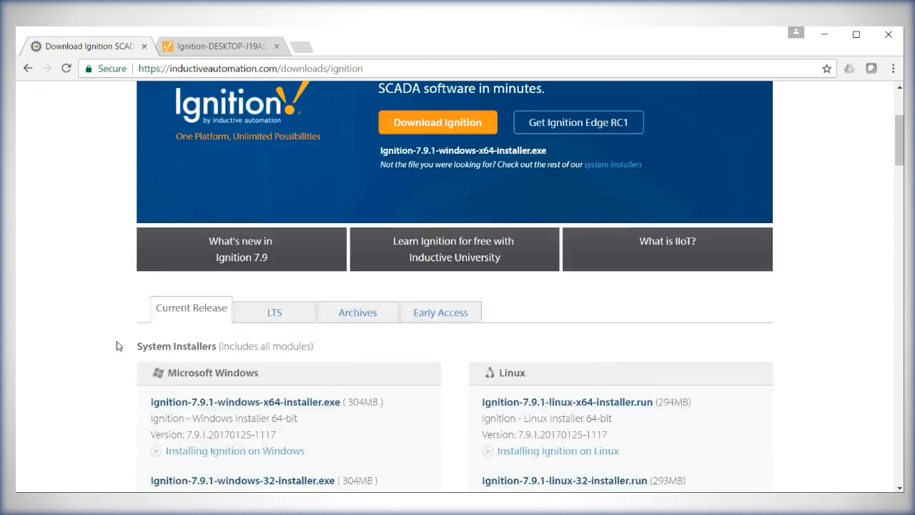
scroll(down, 3)
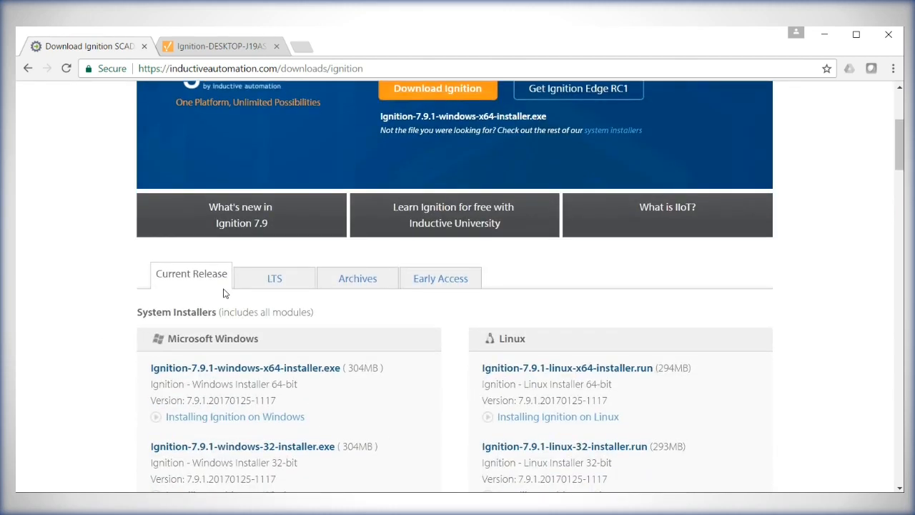
mouse_move(251, 282)
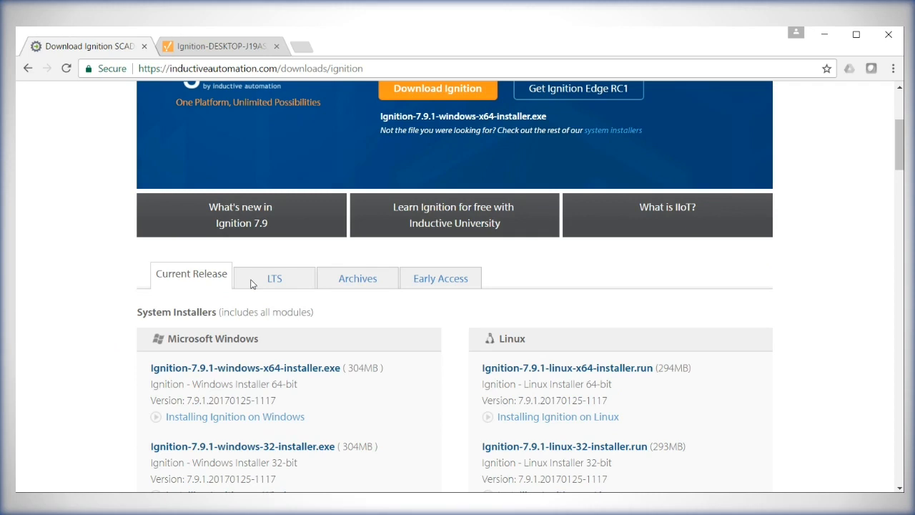
scroll(down, 3)
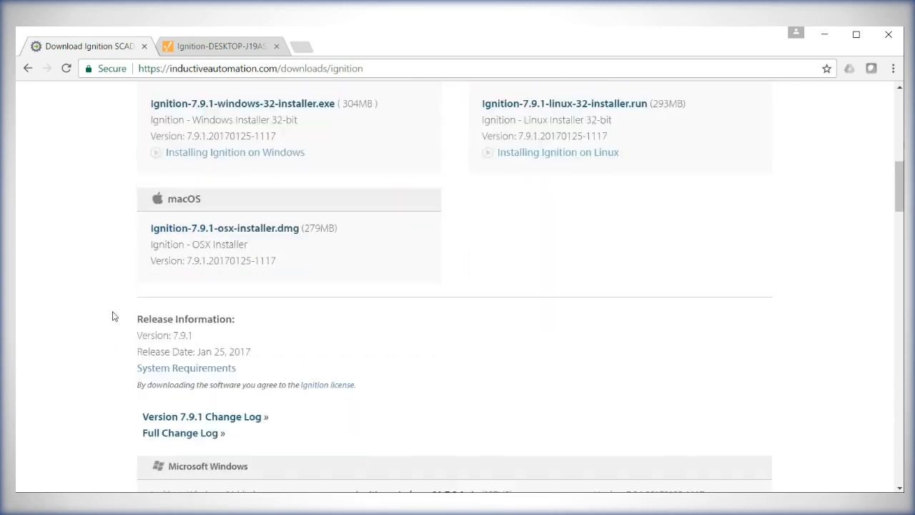
scroll(down, 3)
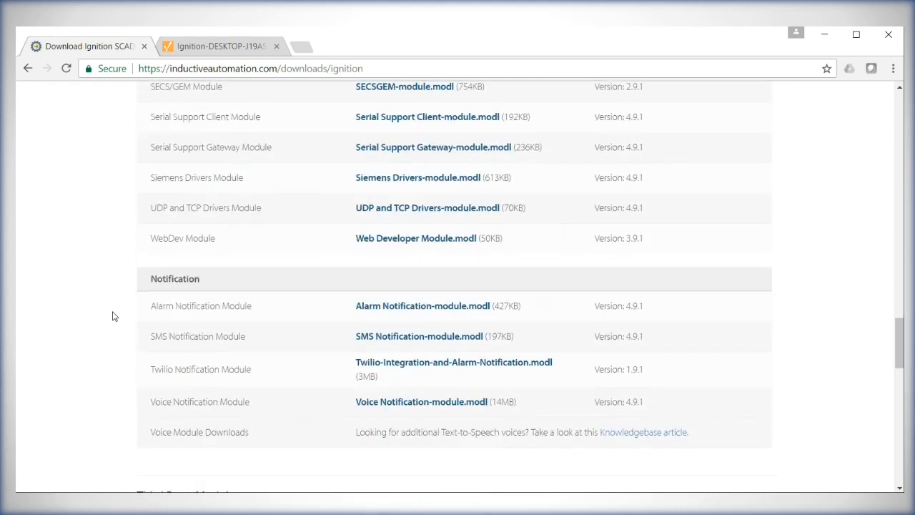
scroll(down, 3)
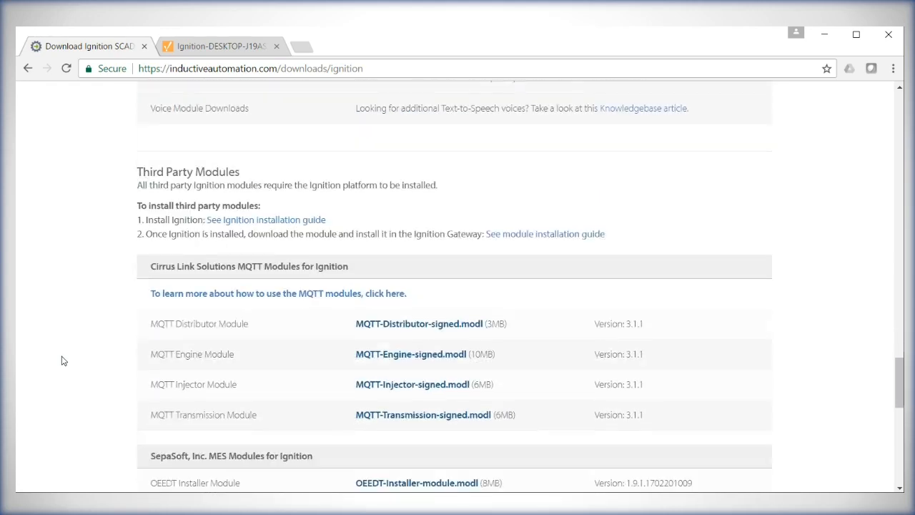
scroll(down, 3)
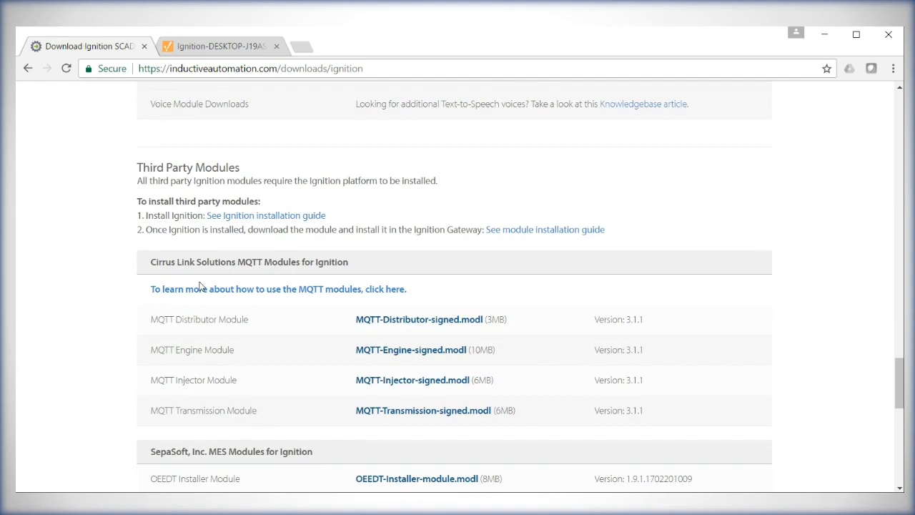
mouse_move(418, 364)
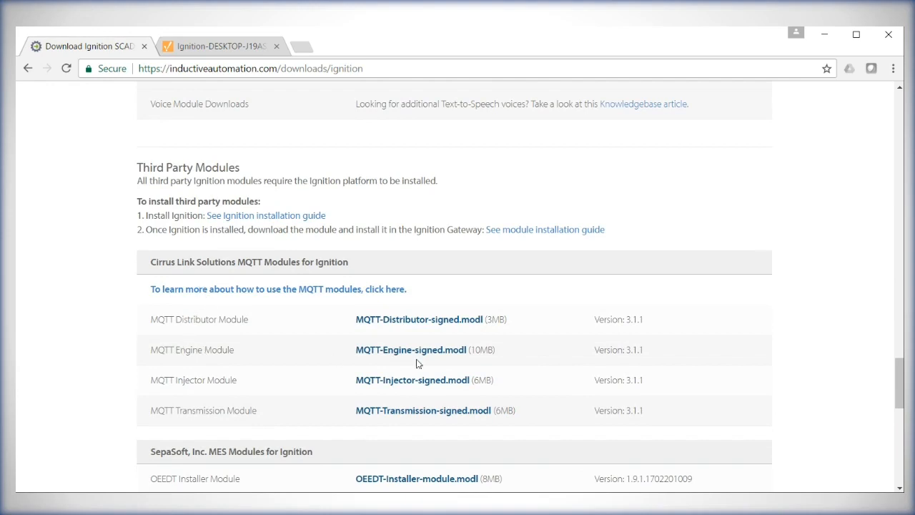
mouse_move(429, 355)
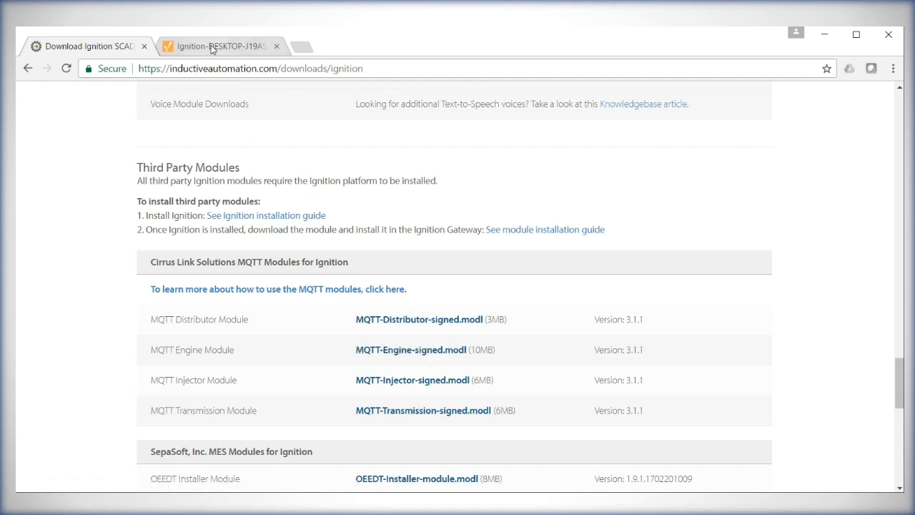
Step: Switch to the local Ignition Gateway tab and open its CONFIGURE section
click(215, 46)
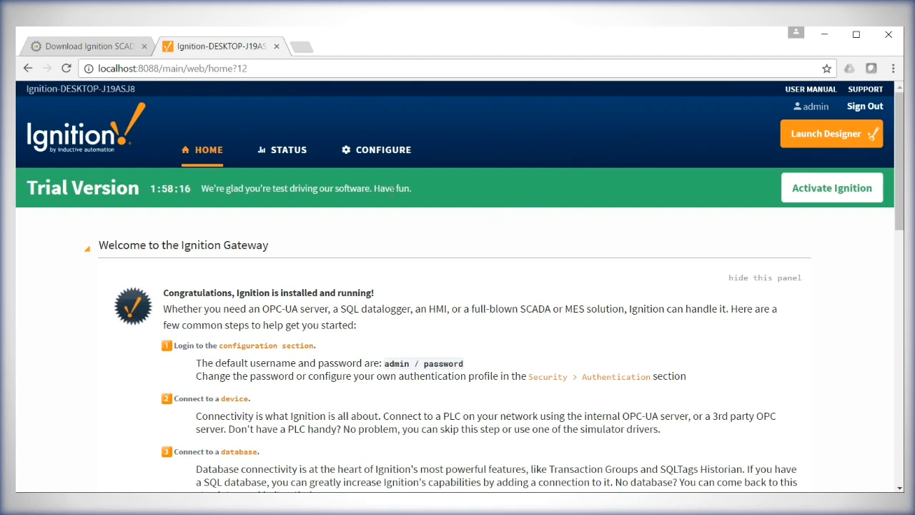
click(383, 149)
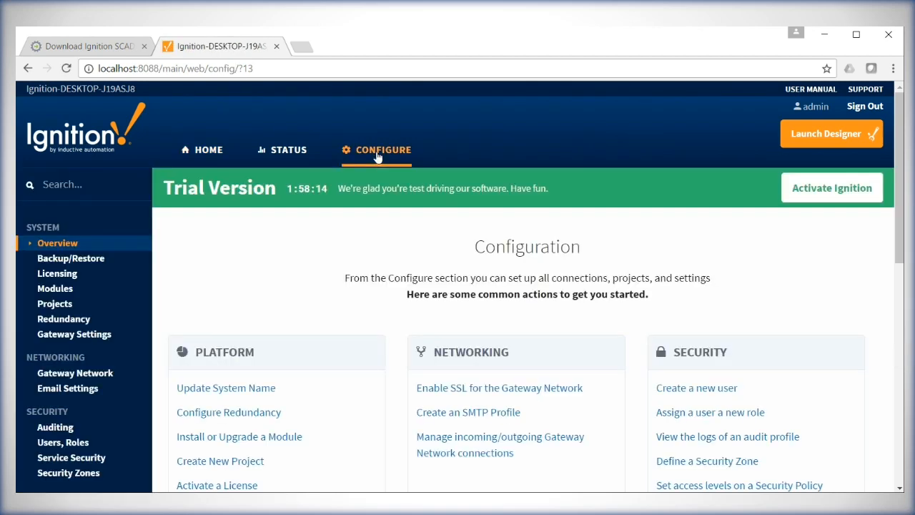
mouse_move(70, 299)
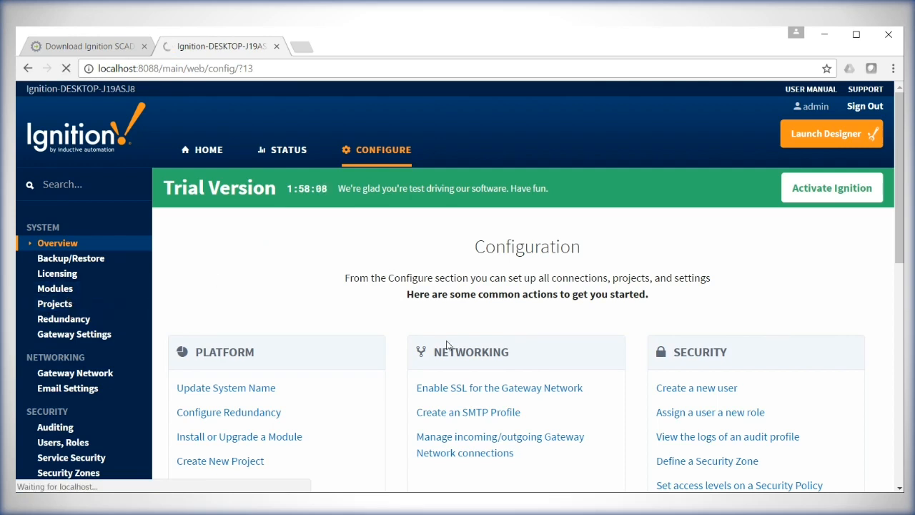
Step: Open the Modules configuration page and reach 'Install or Upgrade a Module...'
click(55, 288)
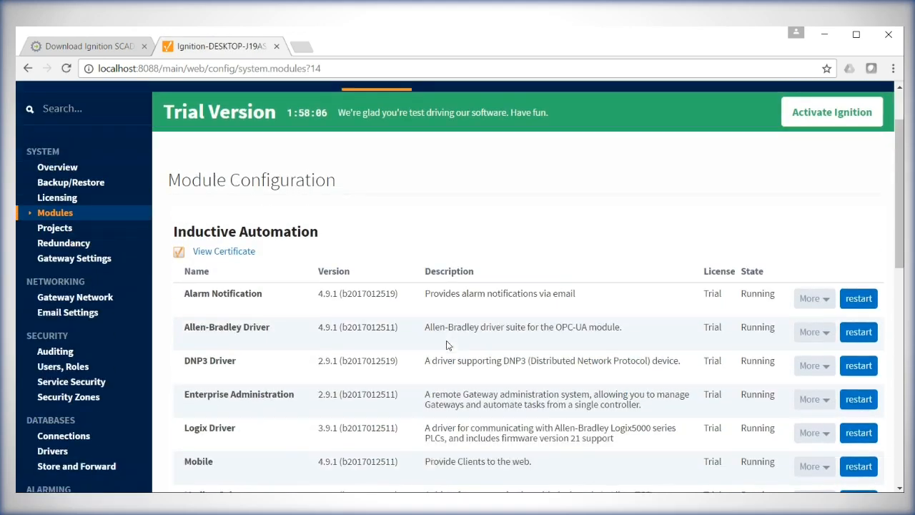
scroll(down, 3)
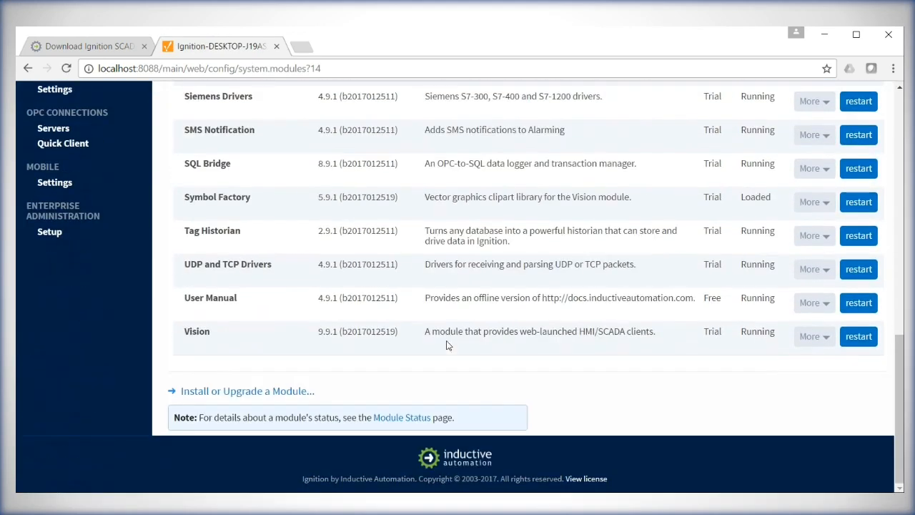
mouse_move(215, 393)
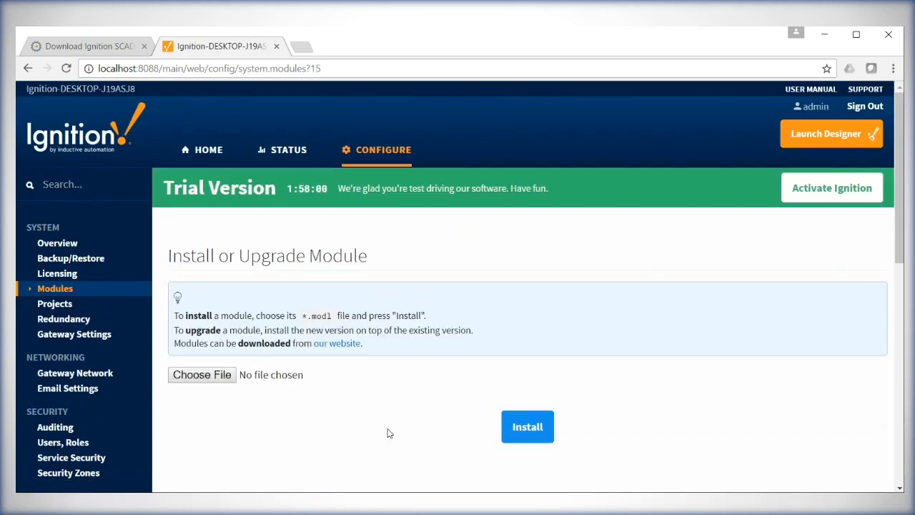
scroll(down, 3)
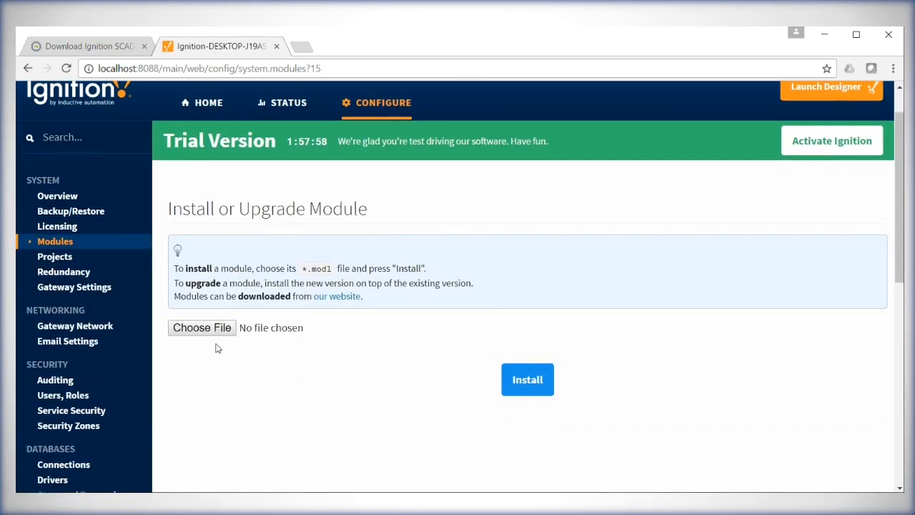
Step: Choose MQTT-Engine-signed (3).modl from Cirrus Link MQTT Modules and install it
click(202, 327)
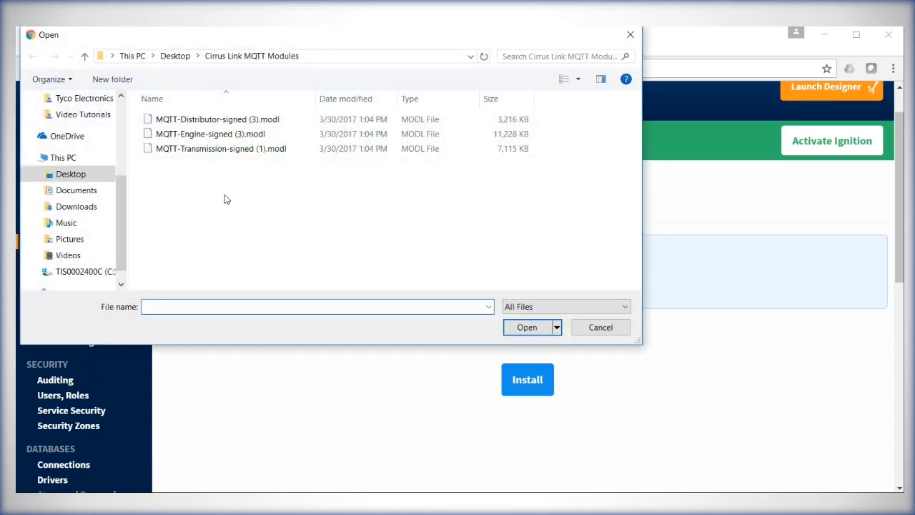
click(210, 134)
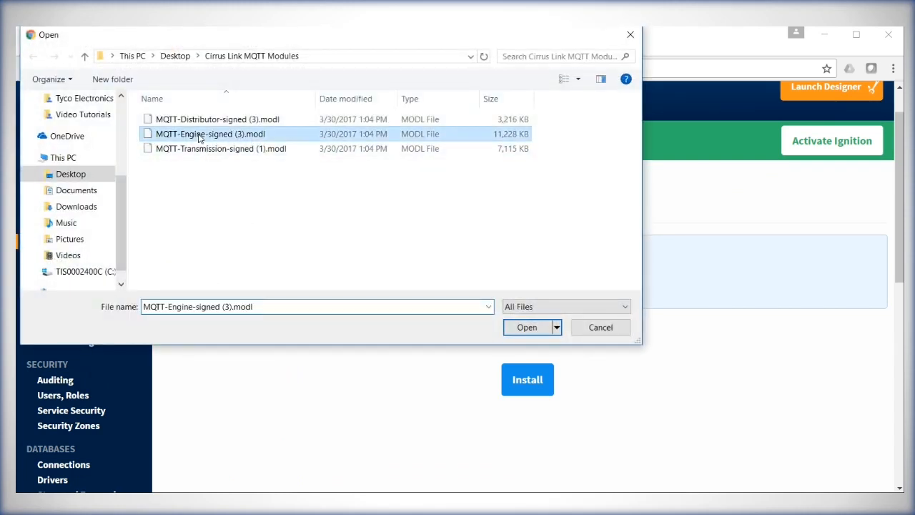
click(527, 327)
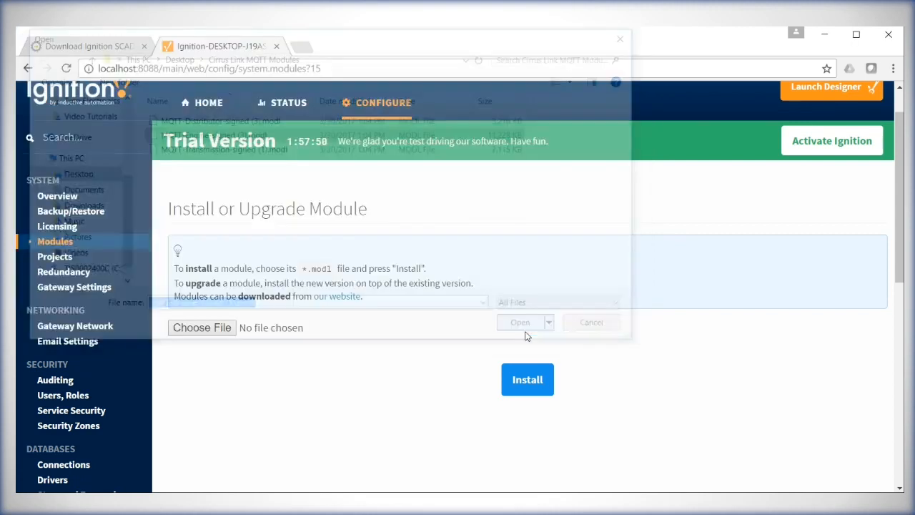
click(520, 321)
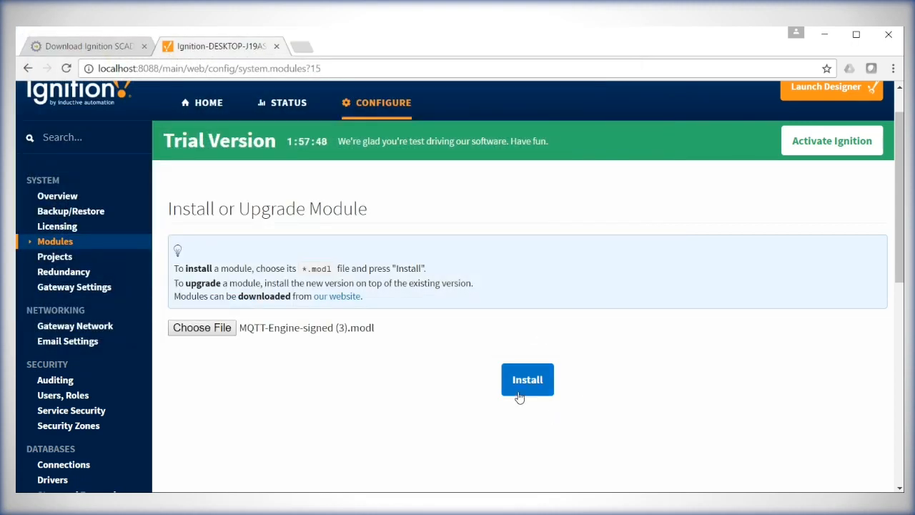
click(527, 380)
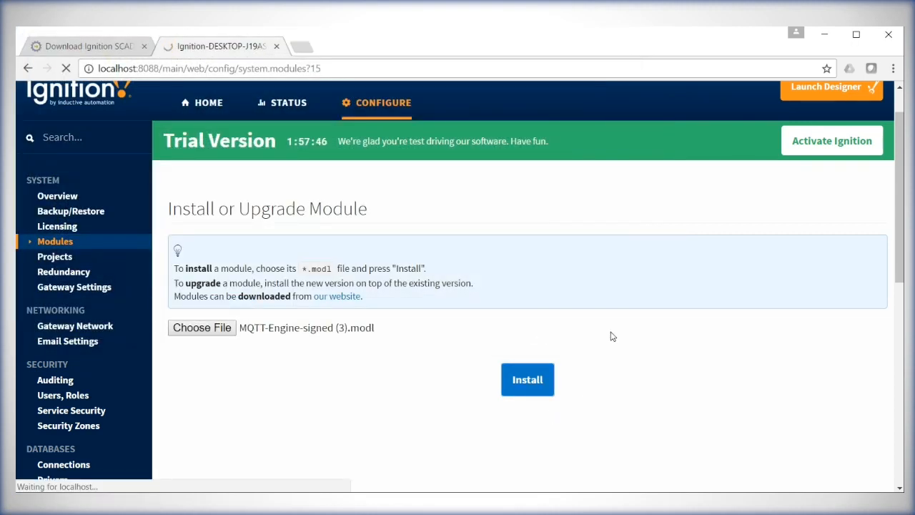
mouse_move(613, 336)
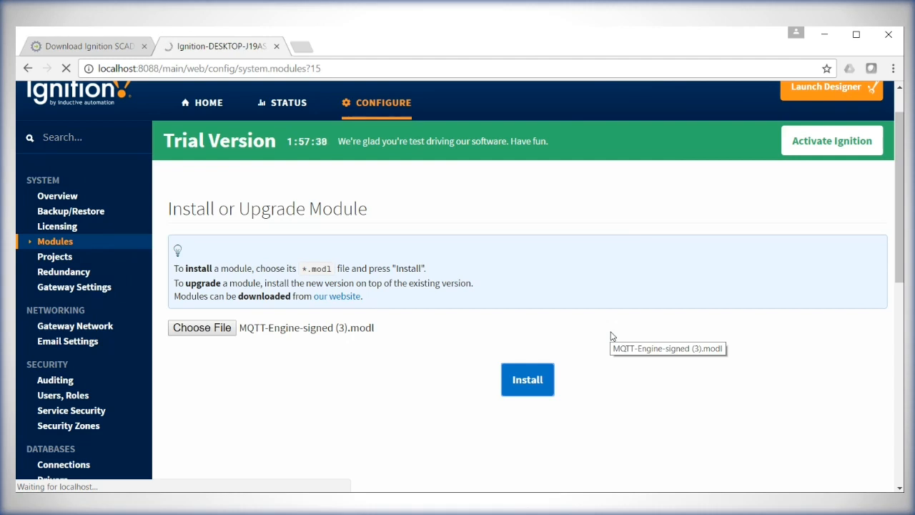
click(528, 379)
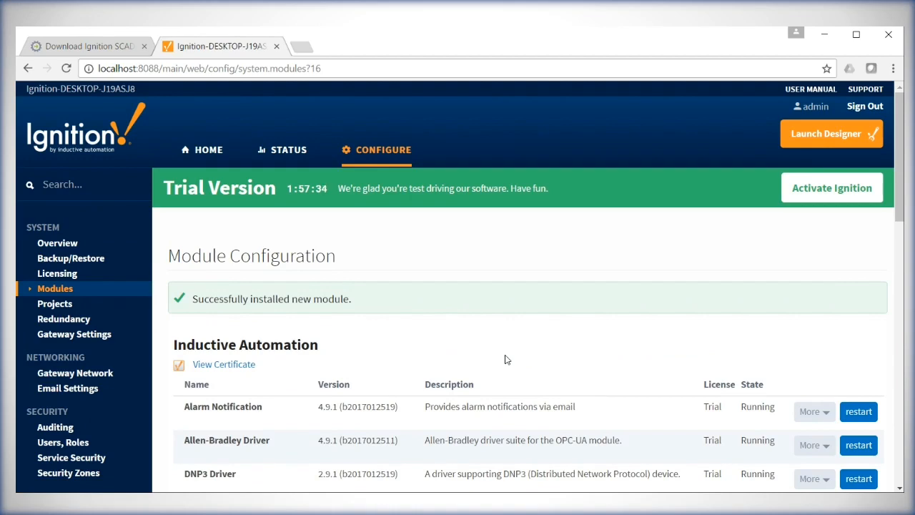
scroll(down, 3)
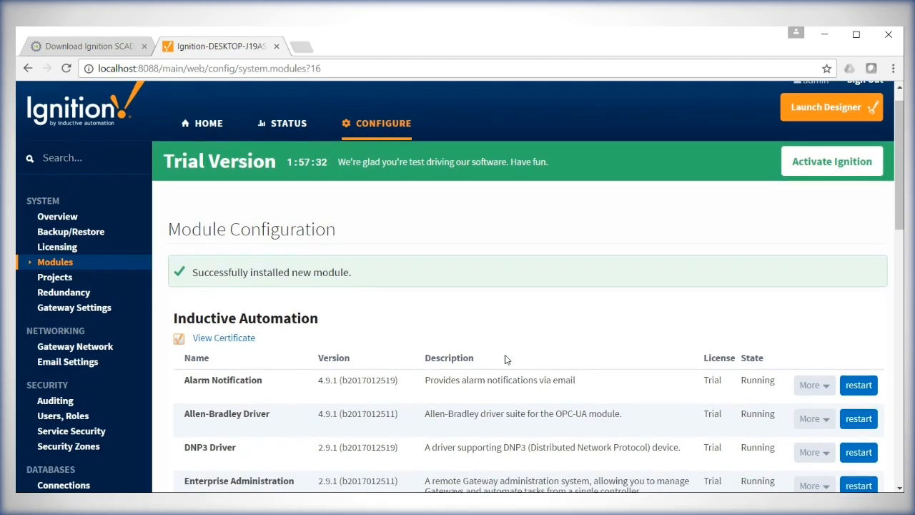
mouse_move(200, 286)
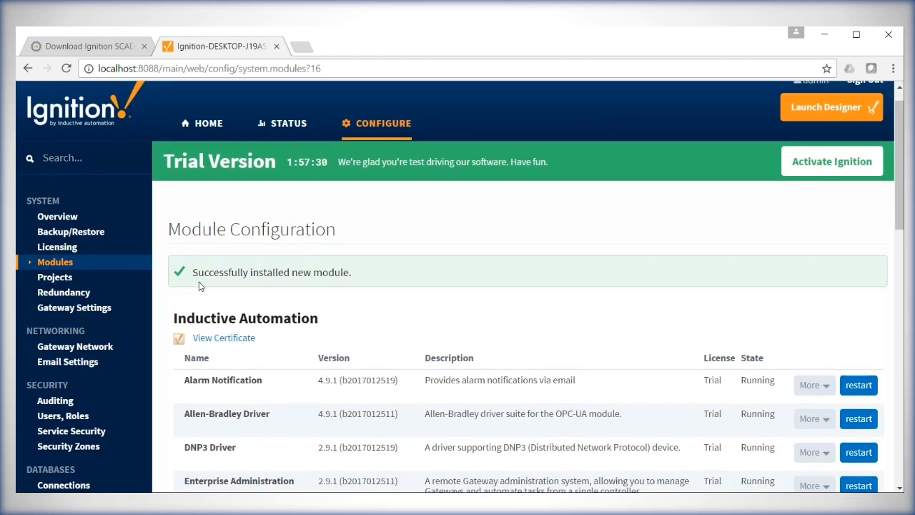
scroll(down, 3)
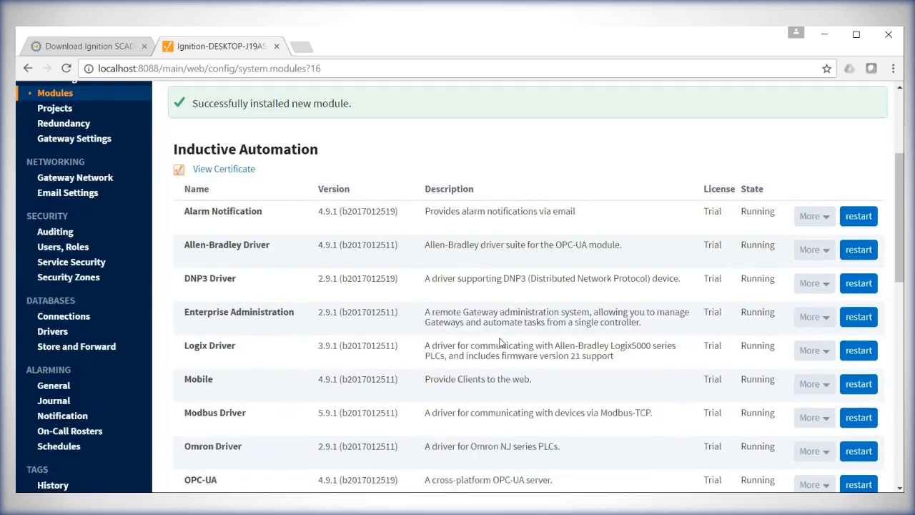
scroll(down, 3)
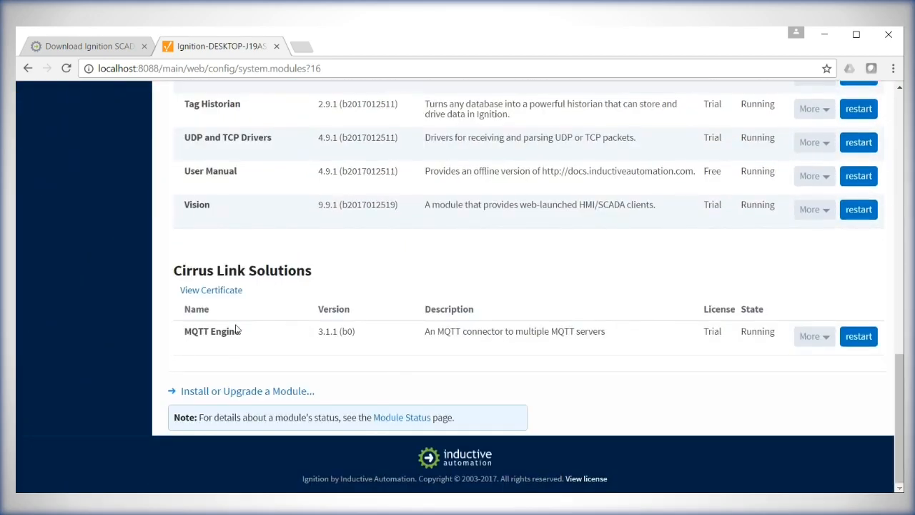
mouse_move(672, 335)
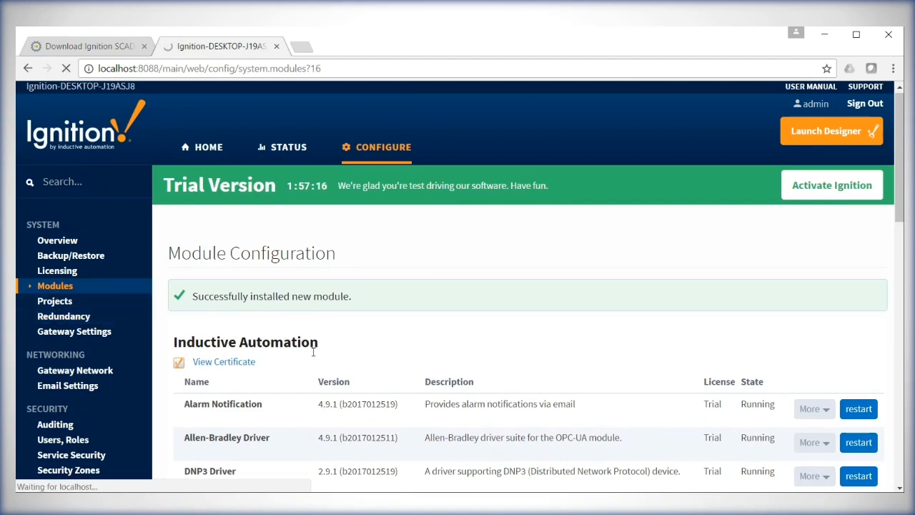
Step: Scroll the sidebar and open Settings under MQTT ENGINE
scroll(down, 3)
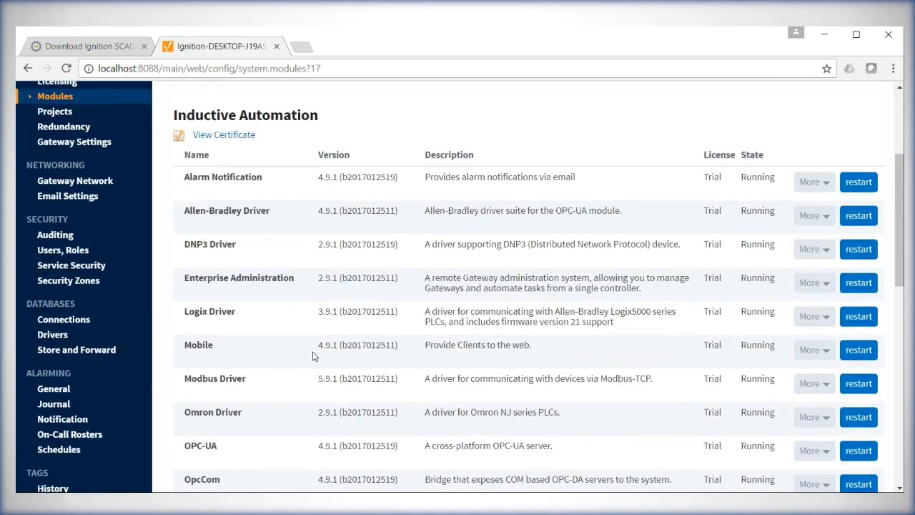
scroll(down, 3)
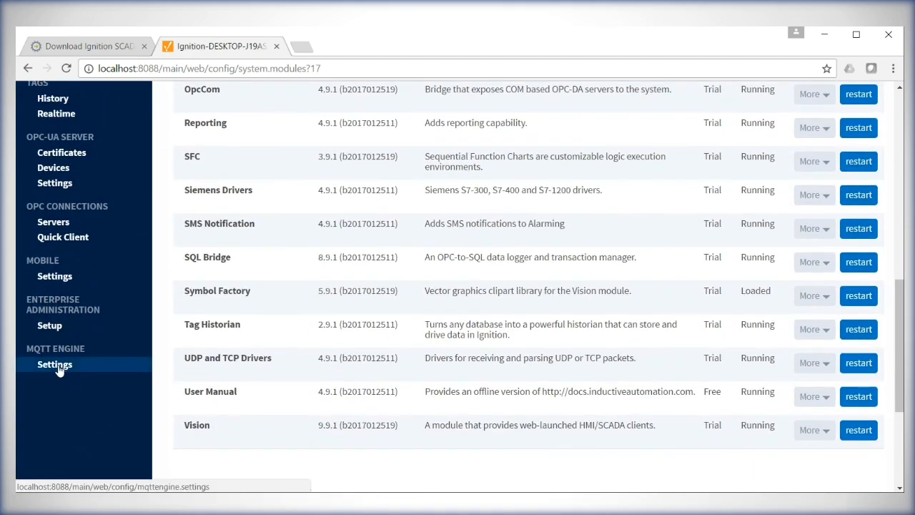
click(55, 364)
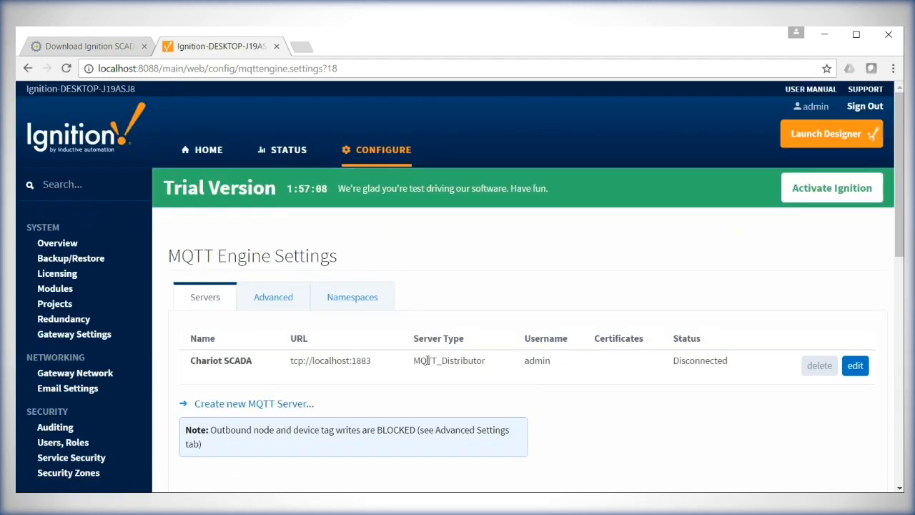
scroll(down, 3)
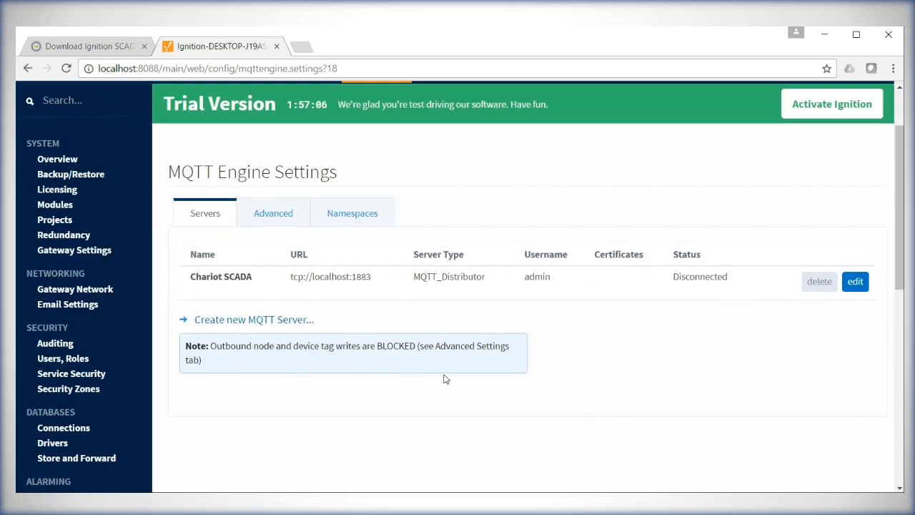
mouse_move(355, 326)
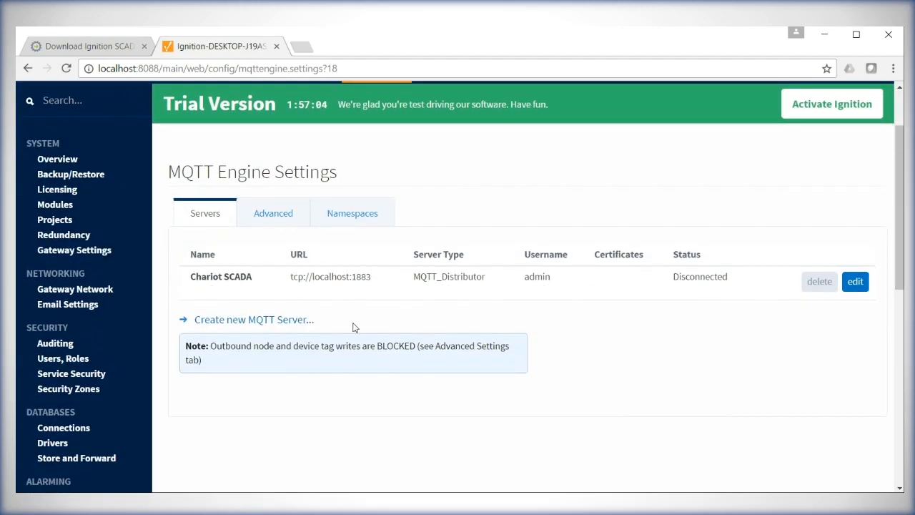
mouse_move(571, 315)
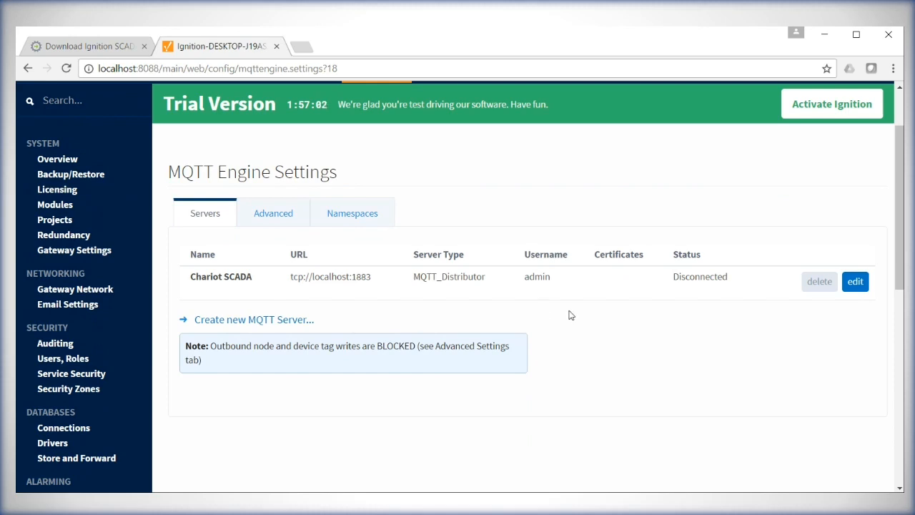
mouse_move(577, 219)
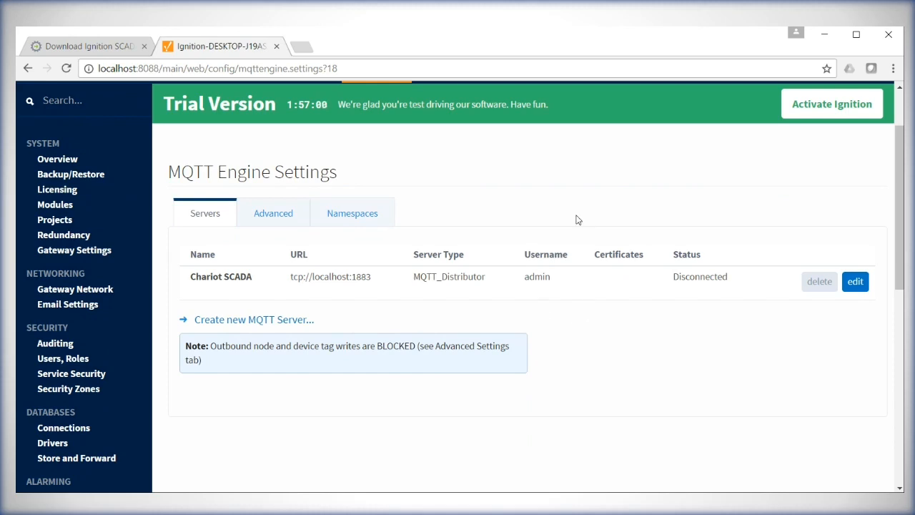